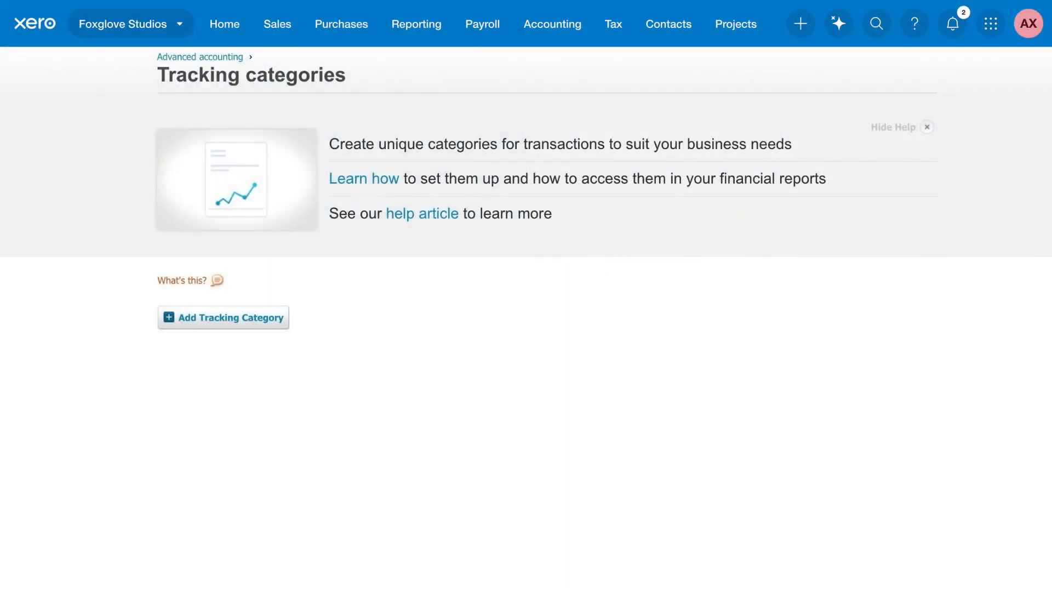
pyautogui.moveTo(264, 368)
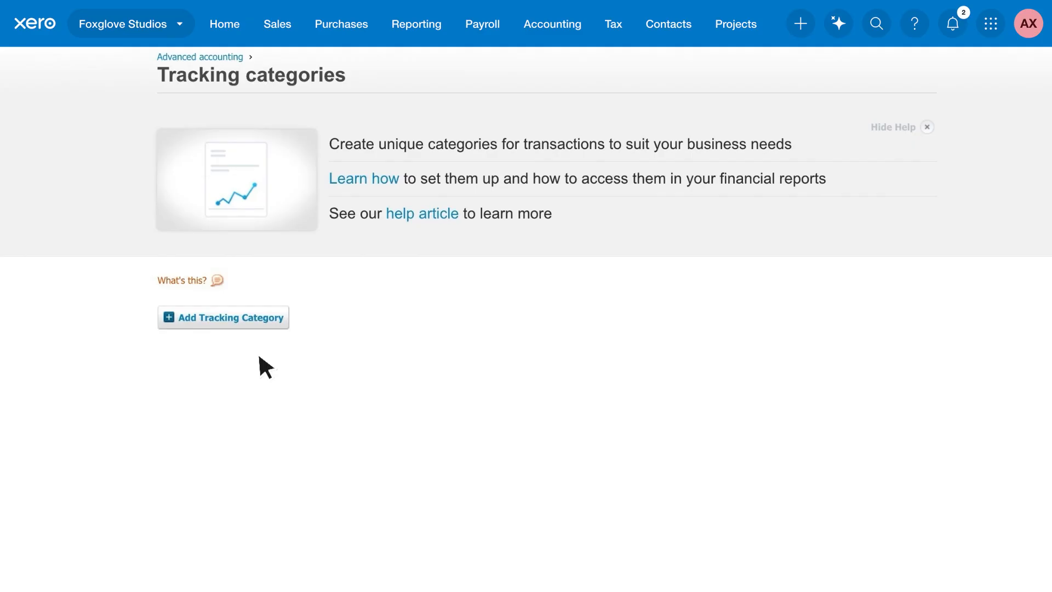
# Create a Region tracking category with options North, East, South and West, and save it
pyautogui.click(223, 317)
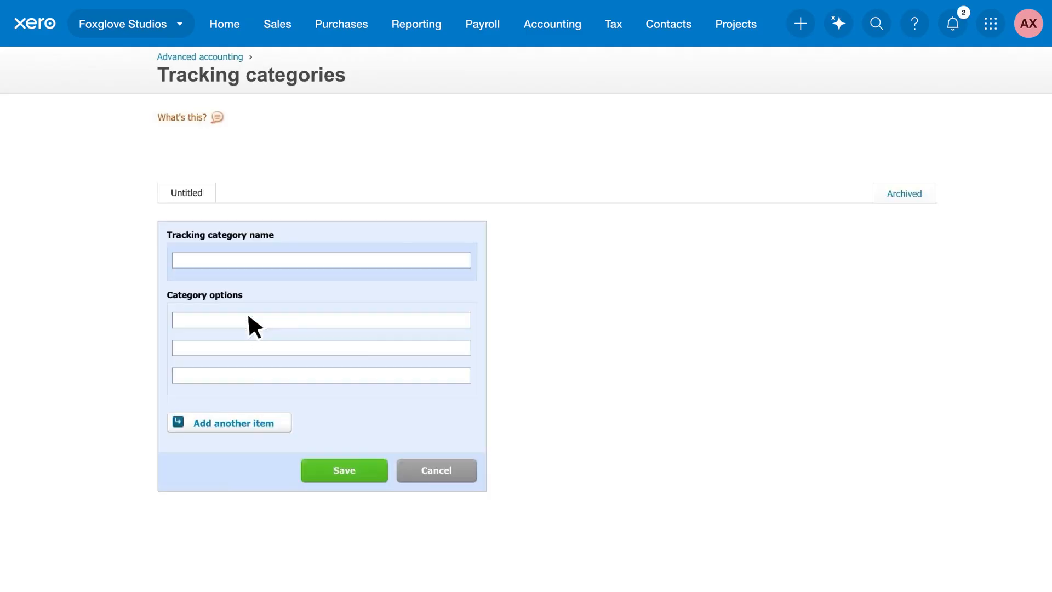
pyautogui.write('Region')
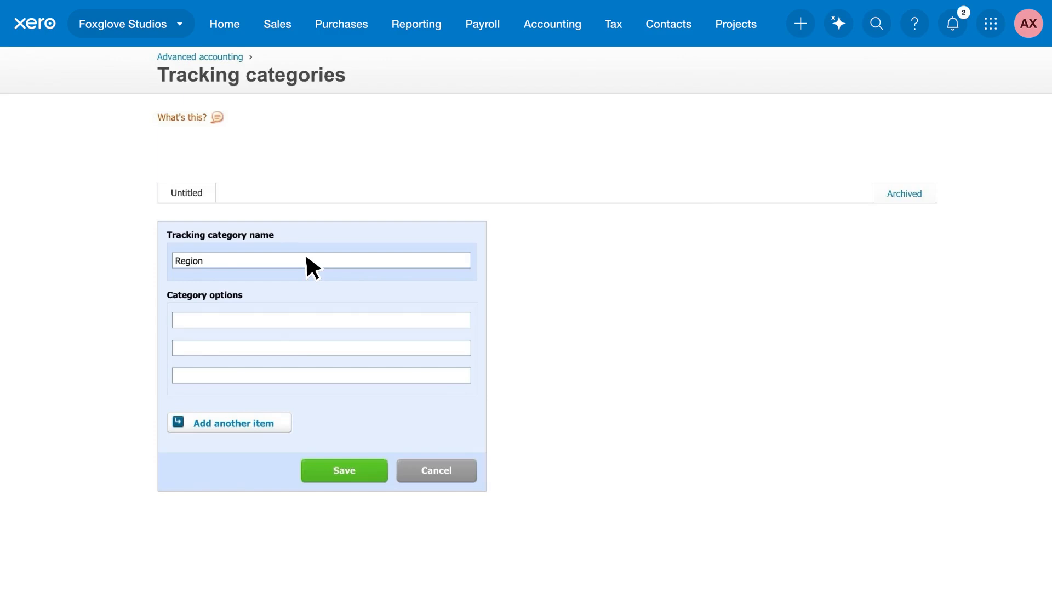
pyautogui.moveTo(328, 328)
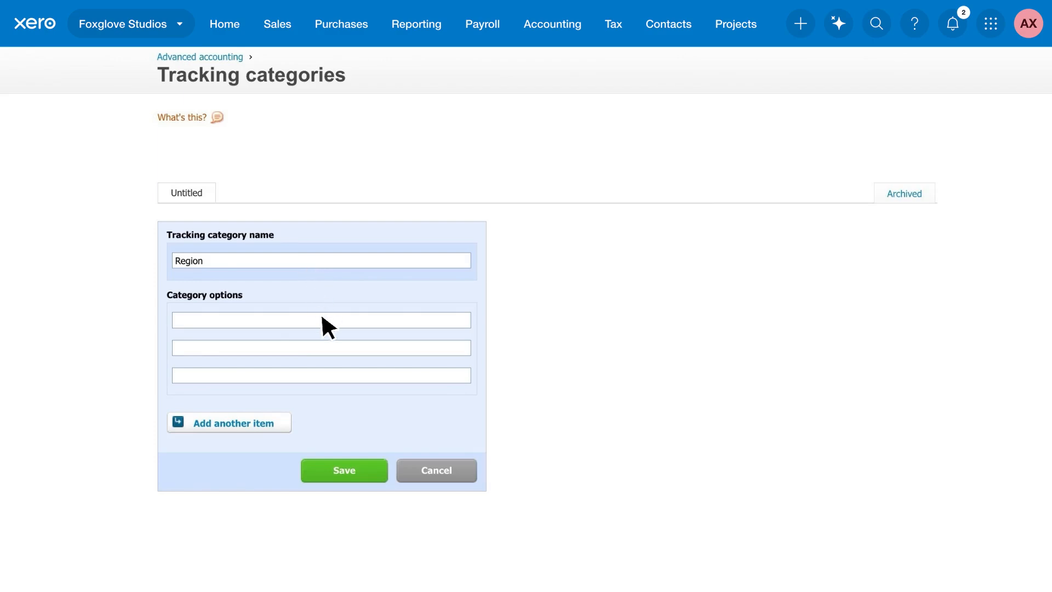
pyautogui.write('South')
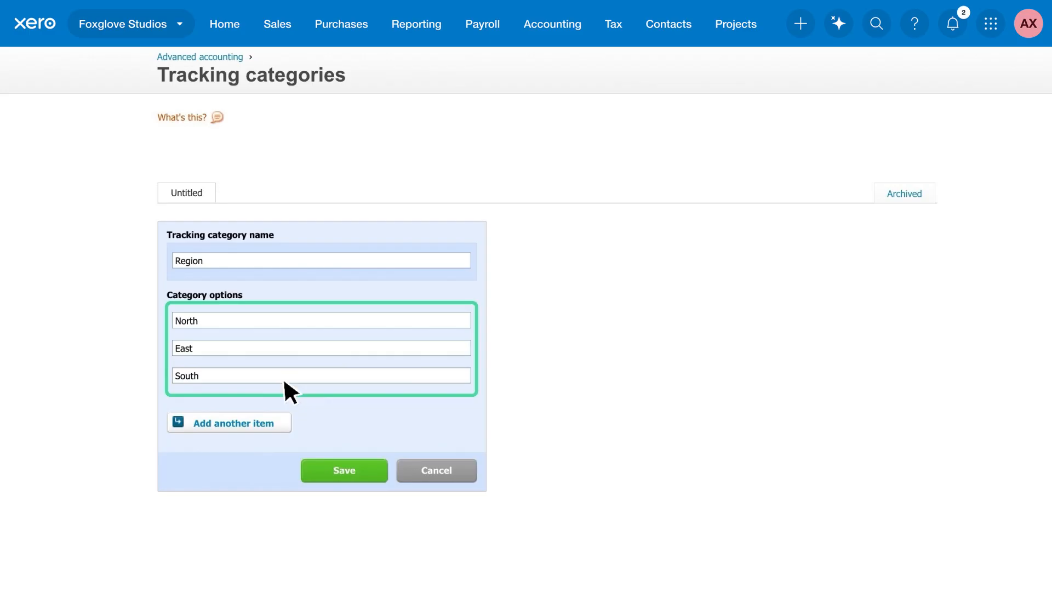
pyautogui.click(229, 422)
pyautogui.write('West')
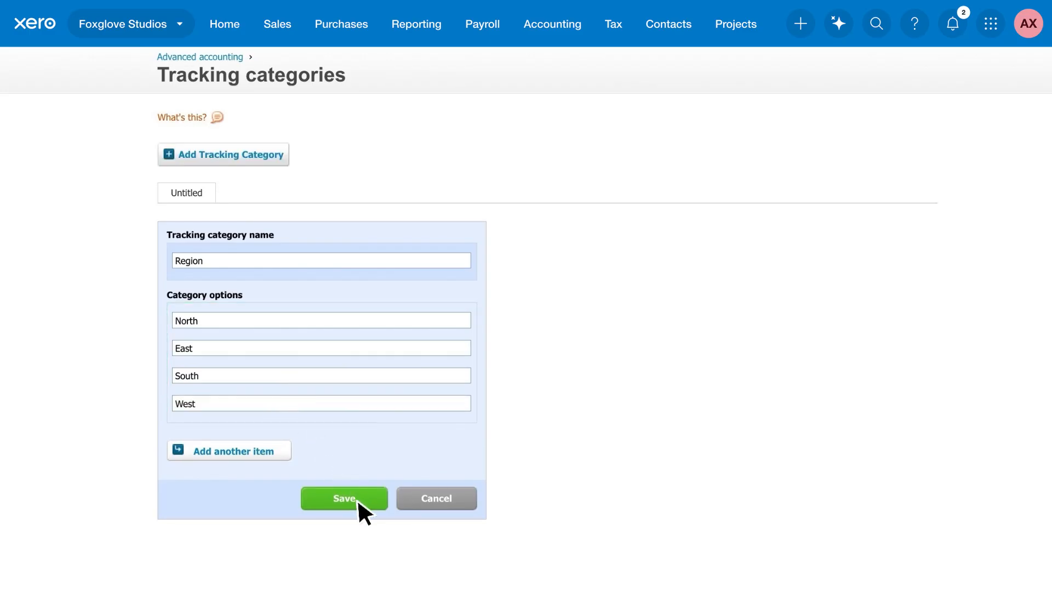
pyautogui.click(344, 498)
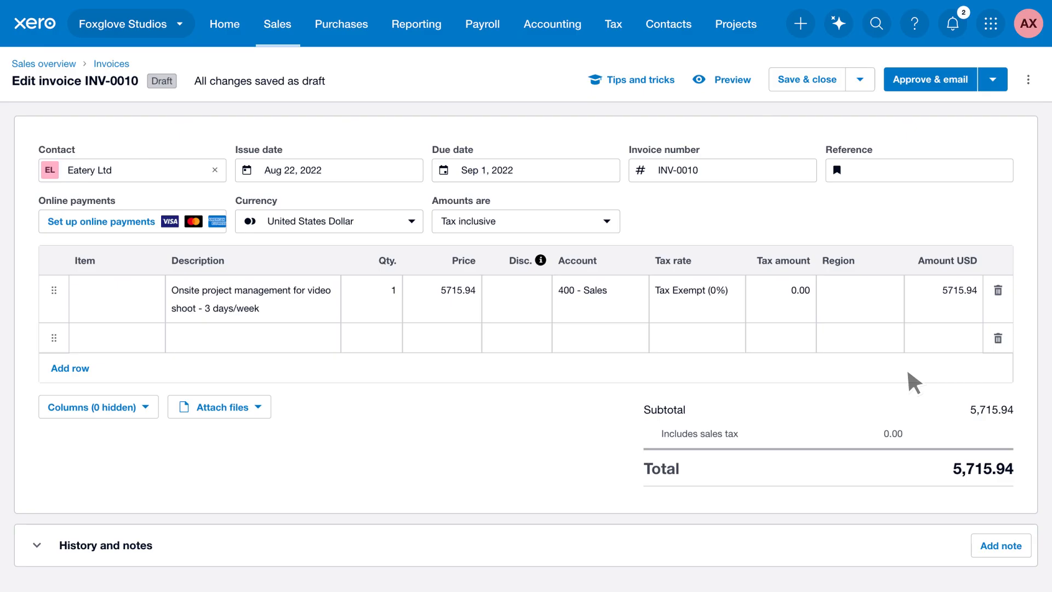
# Tag the first INV-0010 line with Region East and save and close the invoice
pyautogui.click(858, 291)
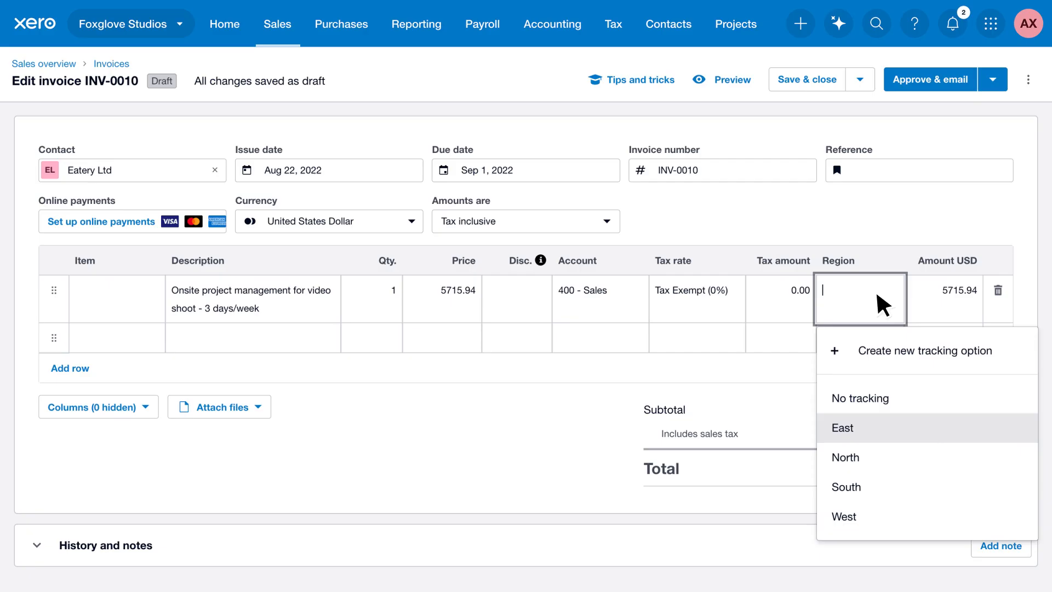
pyautogui.click(842, 428)
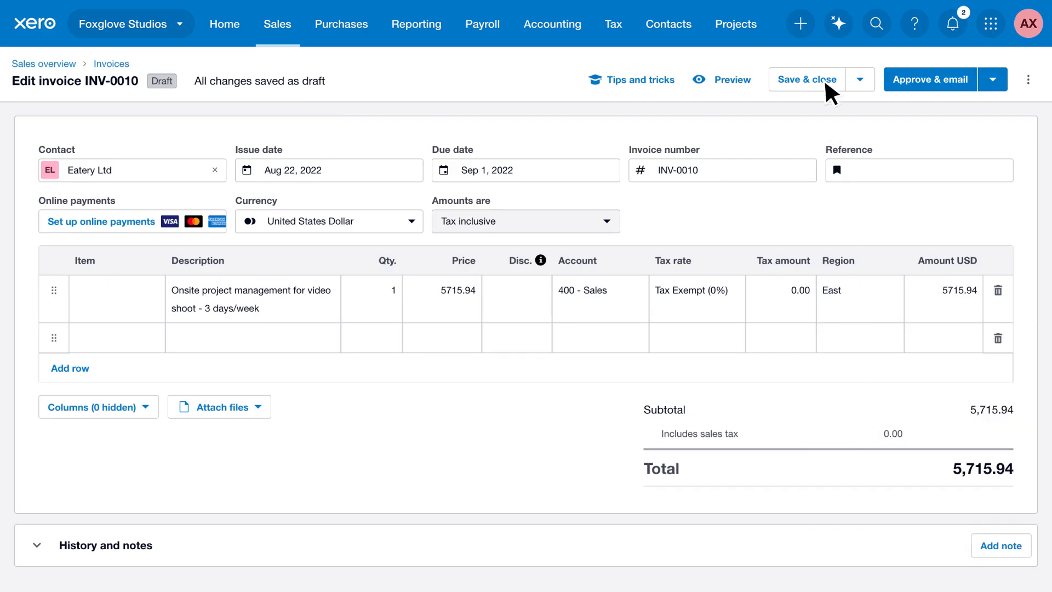
pyautogui.click(806, 79)
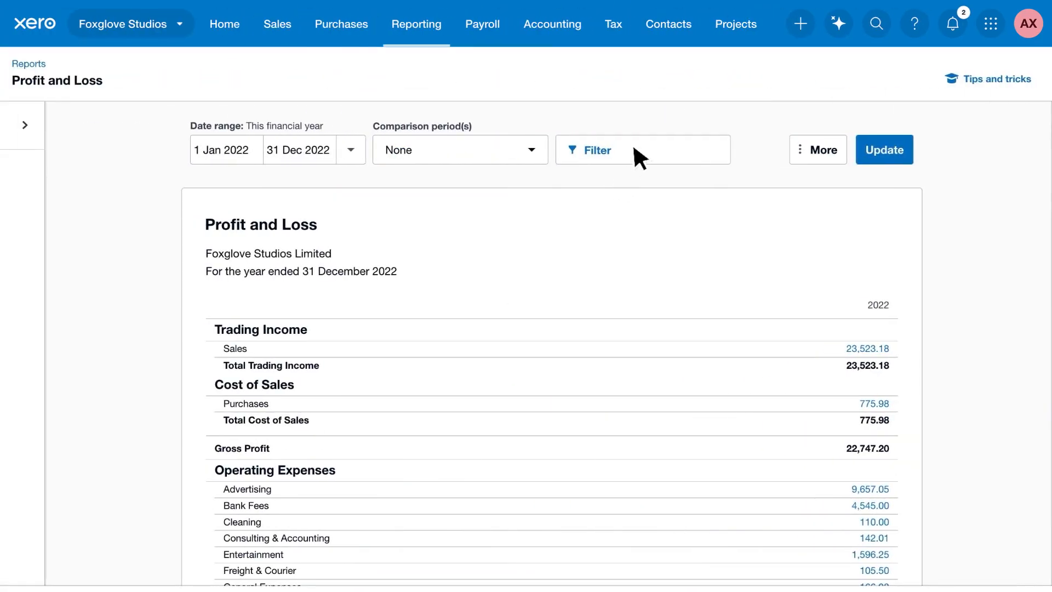
# Filter the 2022 Profit and Loss report to Region East only
pyautogui.click(593, 149)
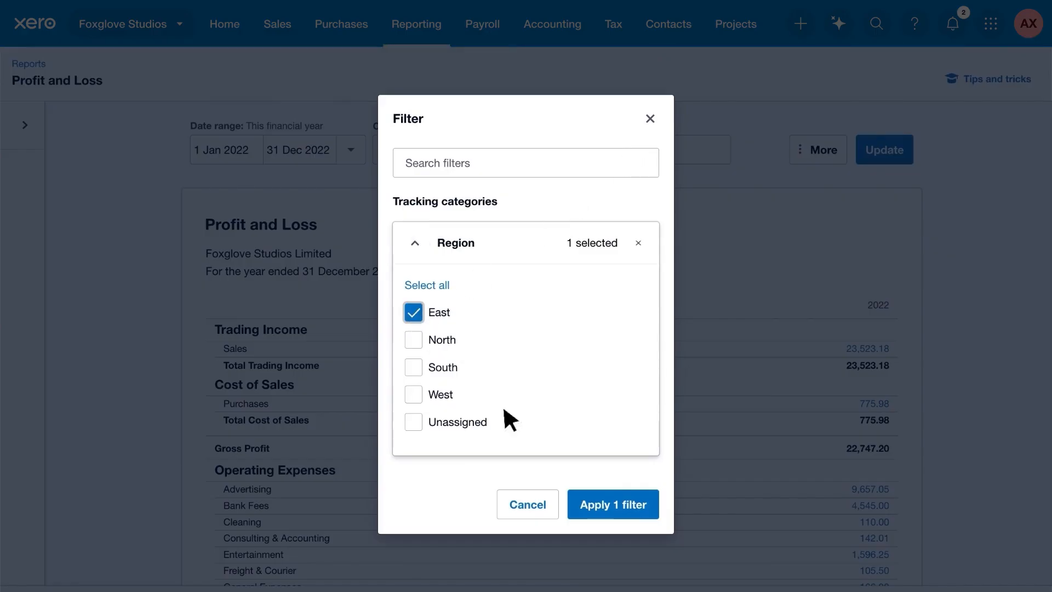
pyautogui.click(612, 504)
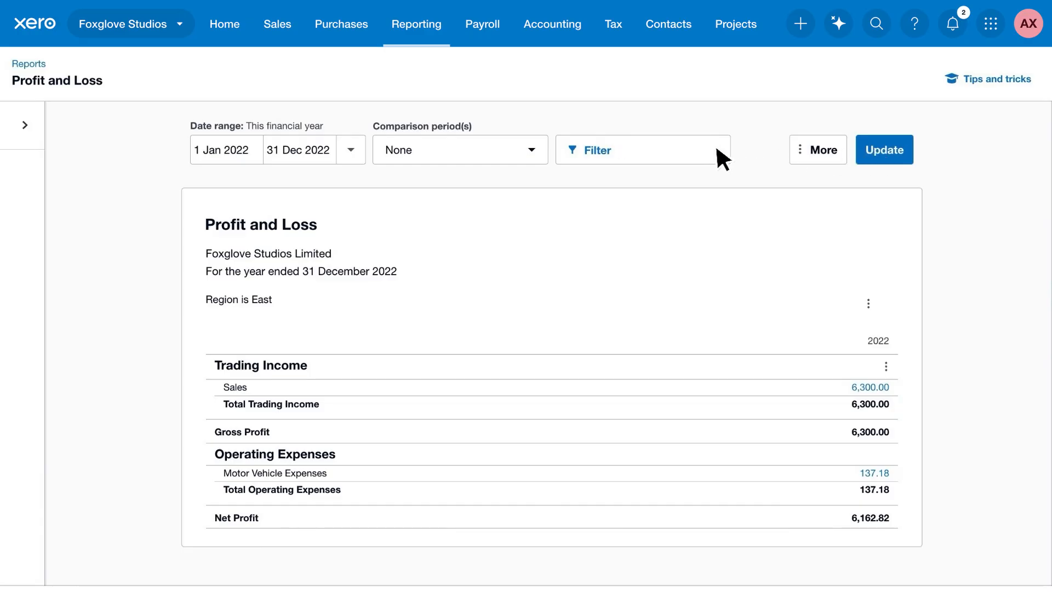
# Switch the Profit and Loss to the Compare Region format
pyautogui.click(25, 125)
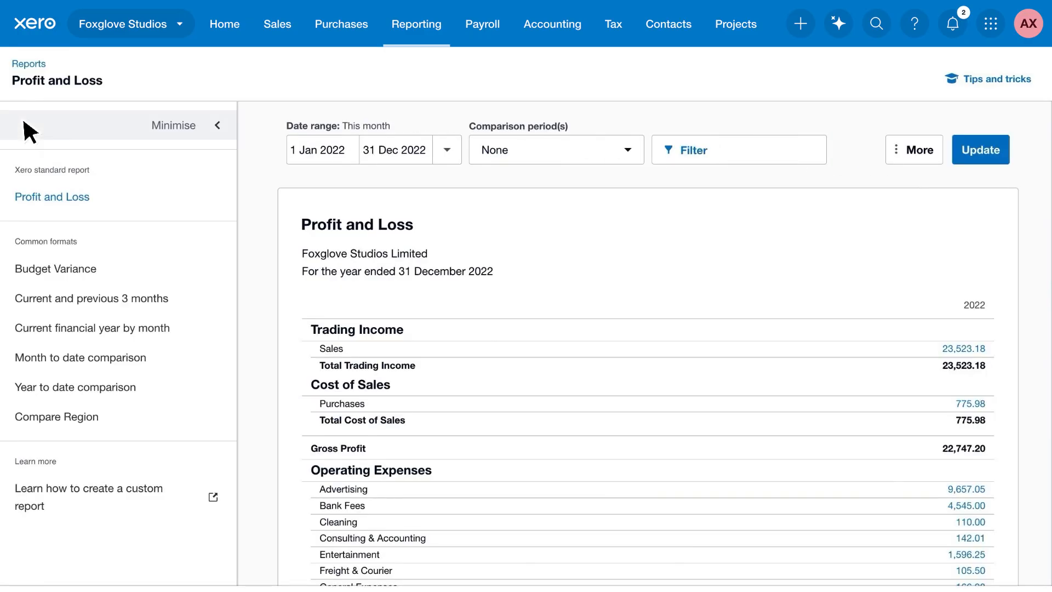
pyautogui.click(57, 416)
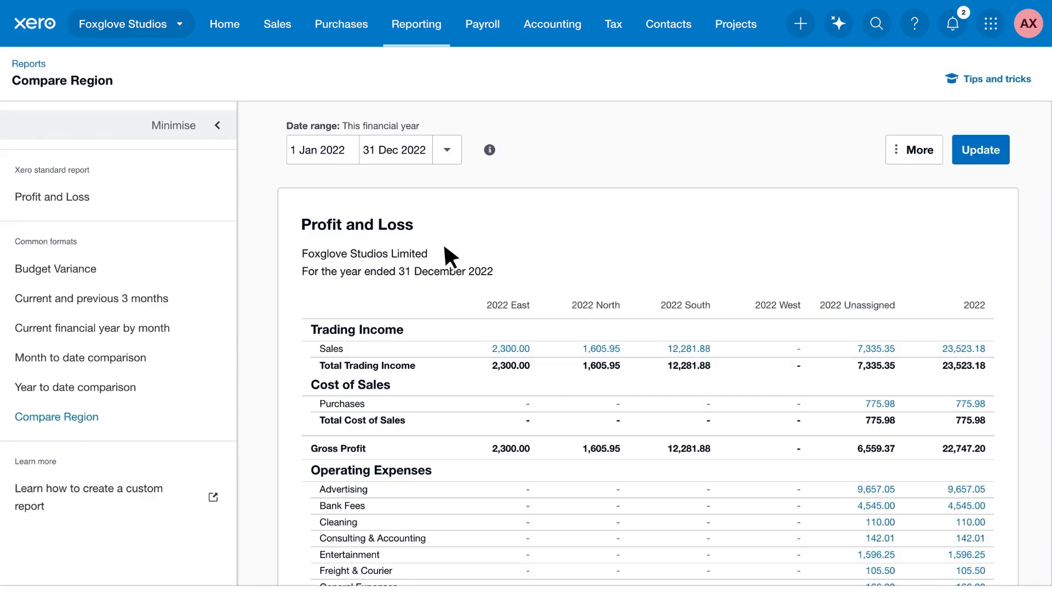
# Search Xero help for 'tracking categories'
pyautogui.click(915, 24)
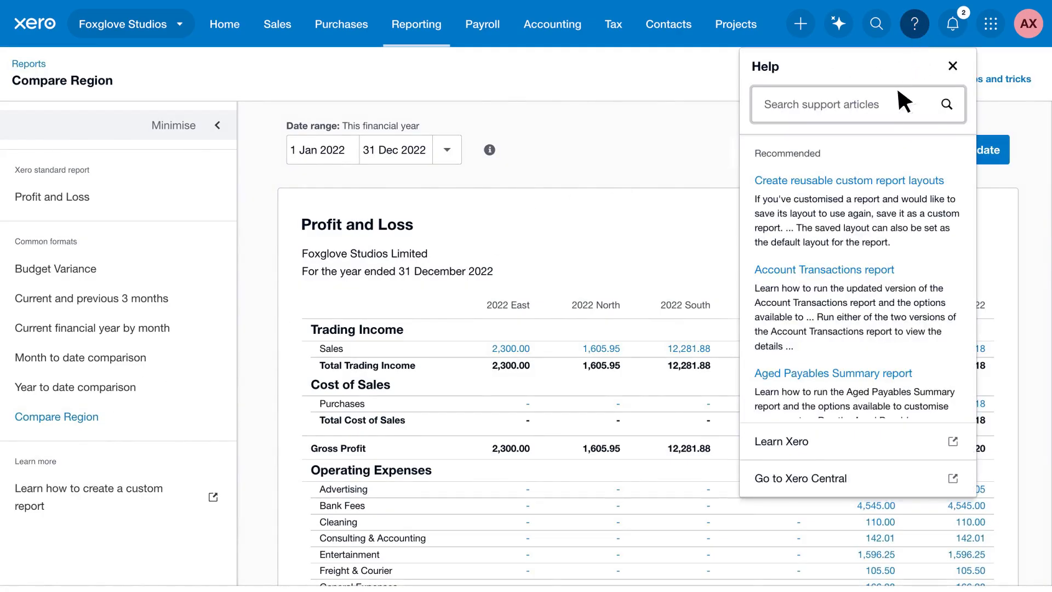
pyautogui.write('tracking categories')
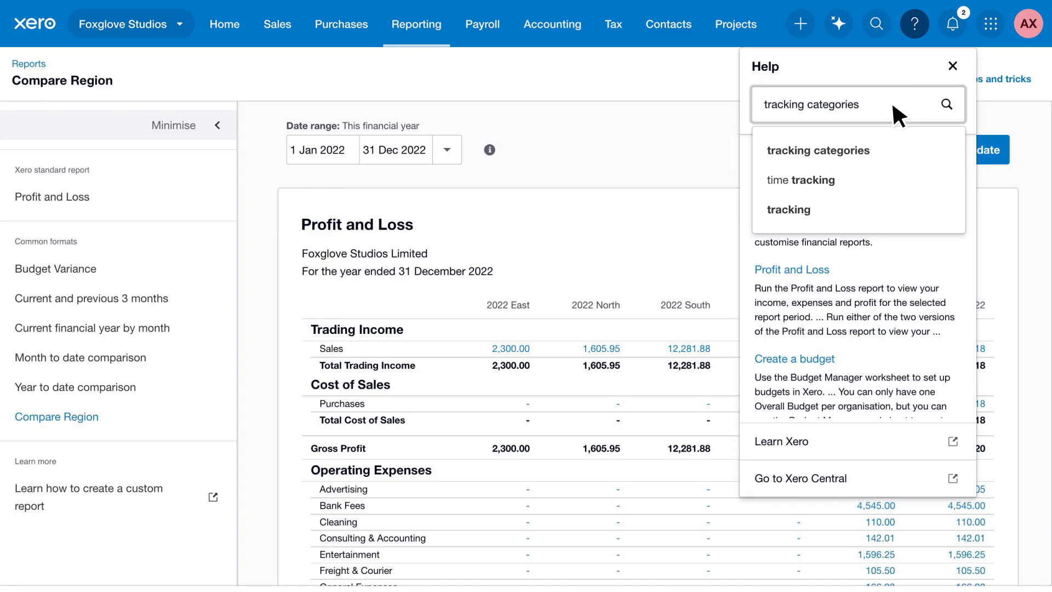